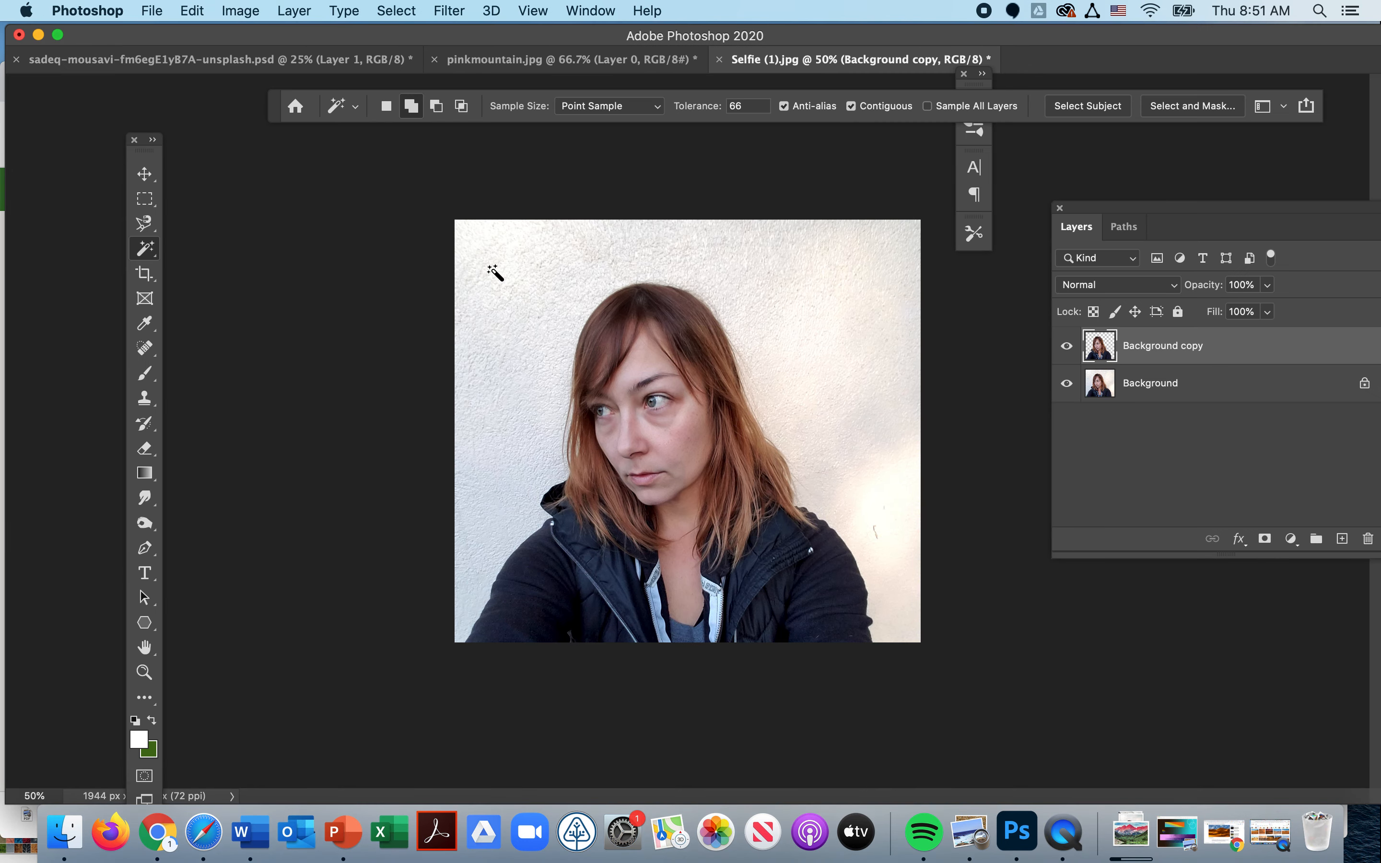
mouse_move(144, 249)
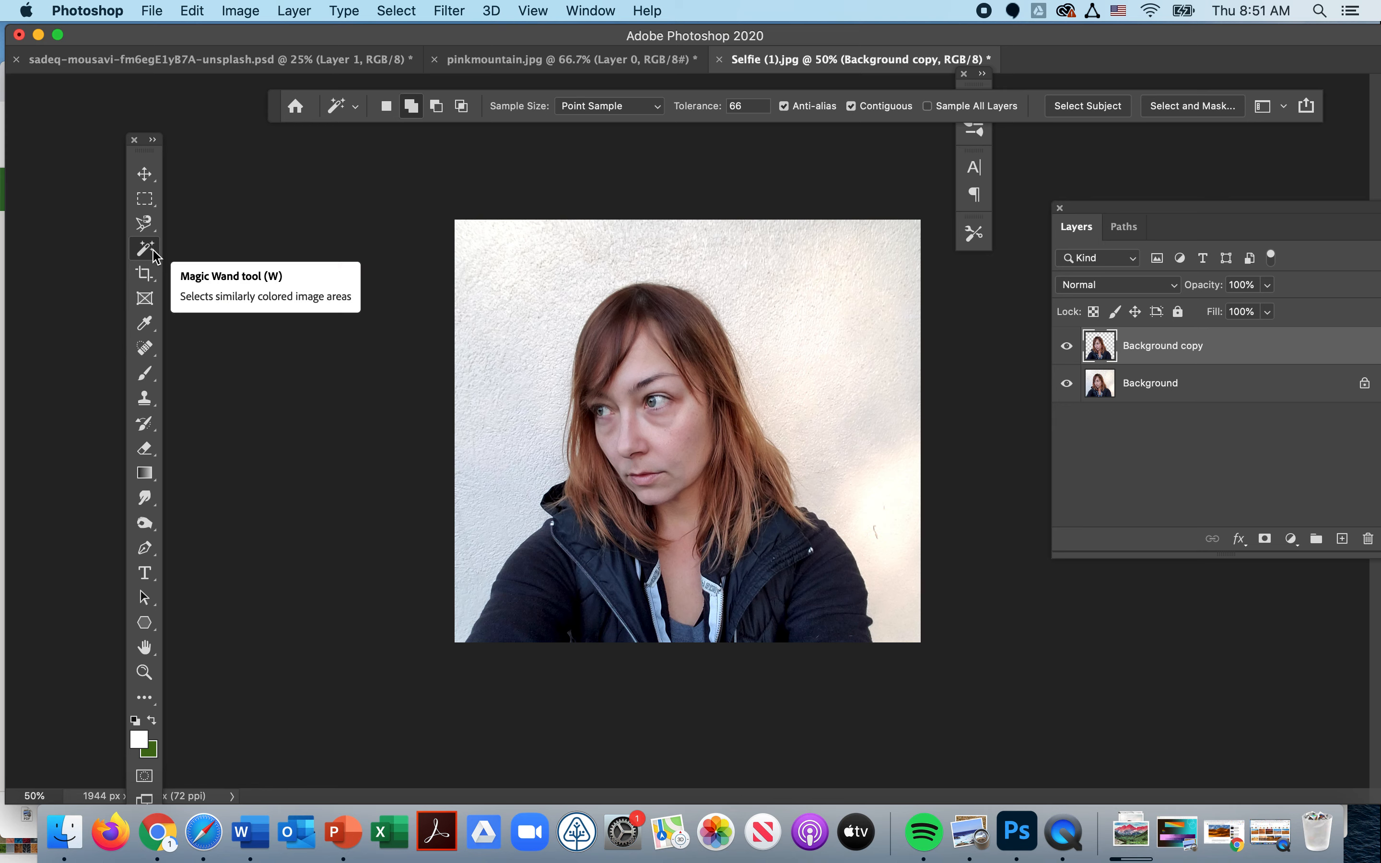
- Select the white wall with the Magic Wand at tolerance 35
left_click(144, 273)
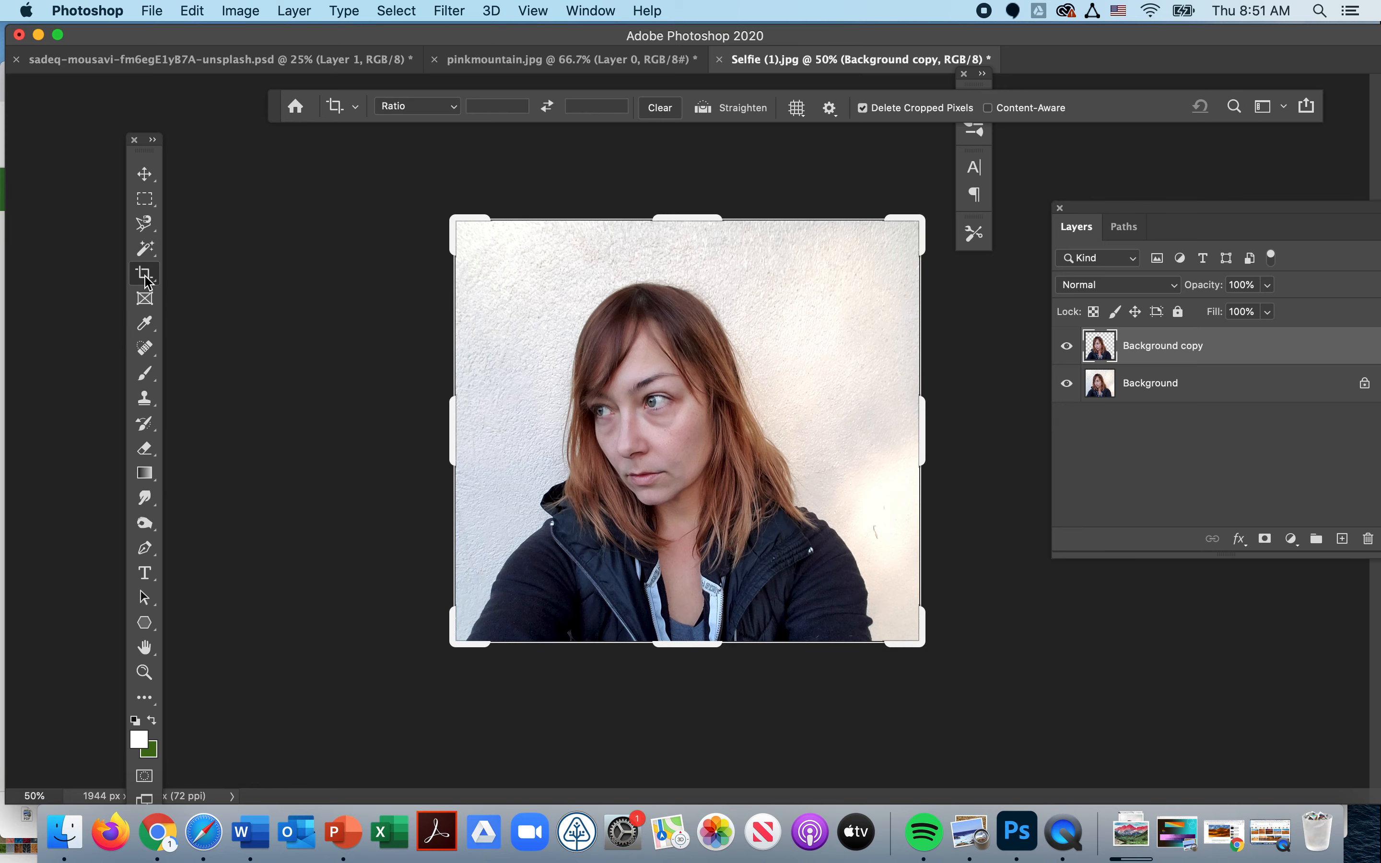
mouse_move(645, 664)
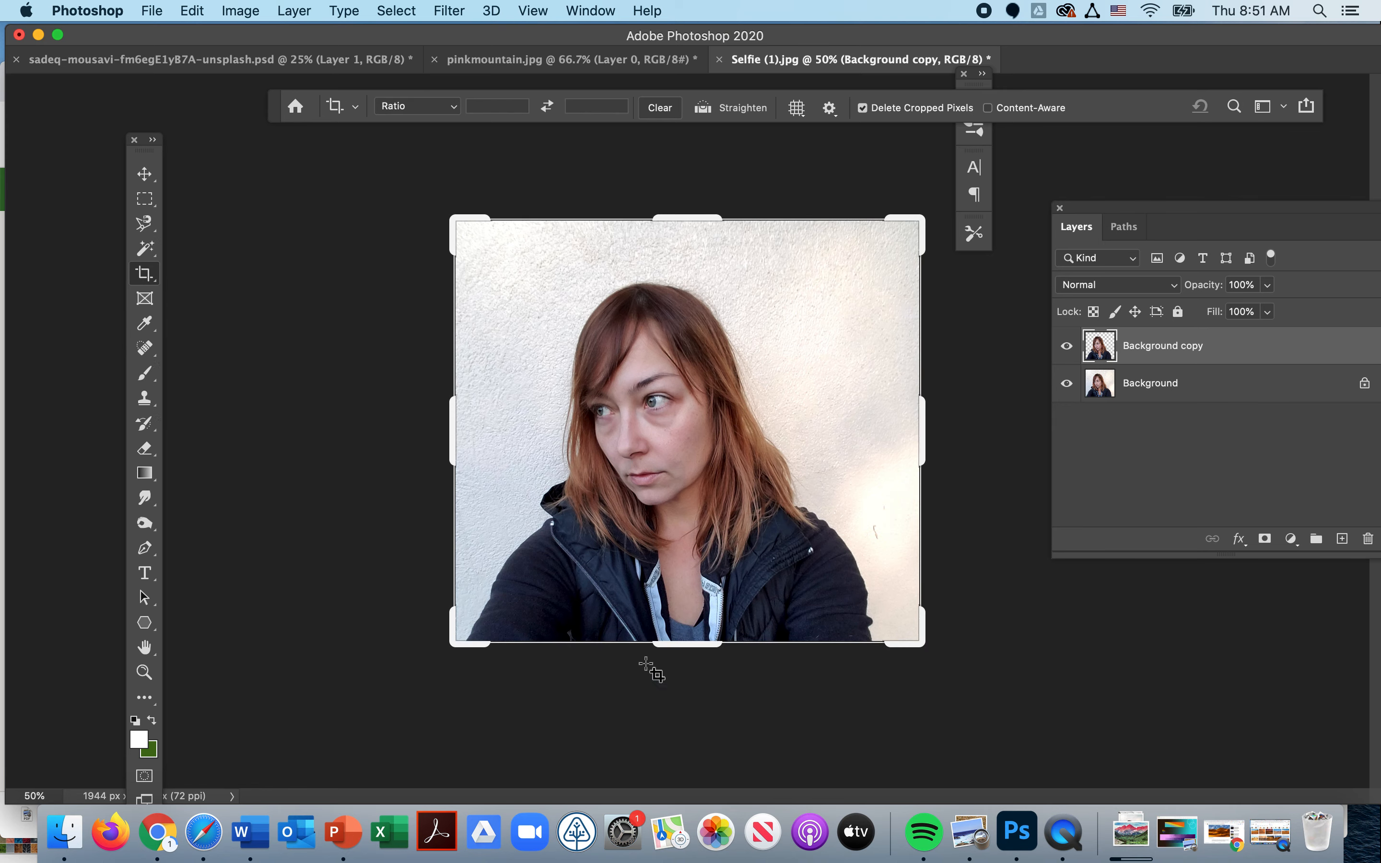
mouse_move(457, 437)
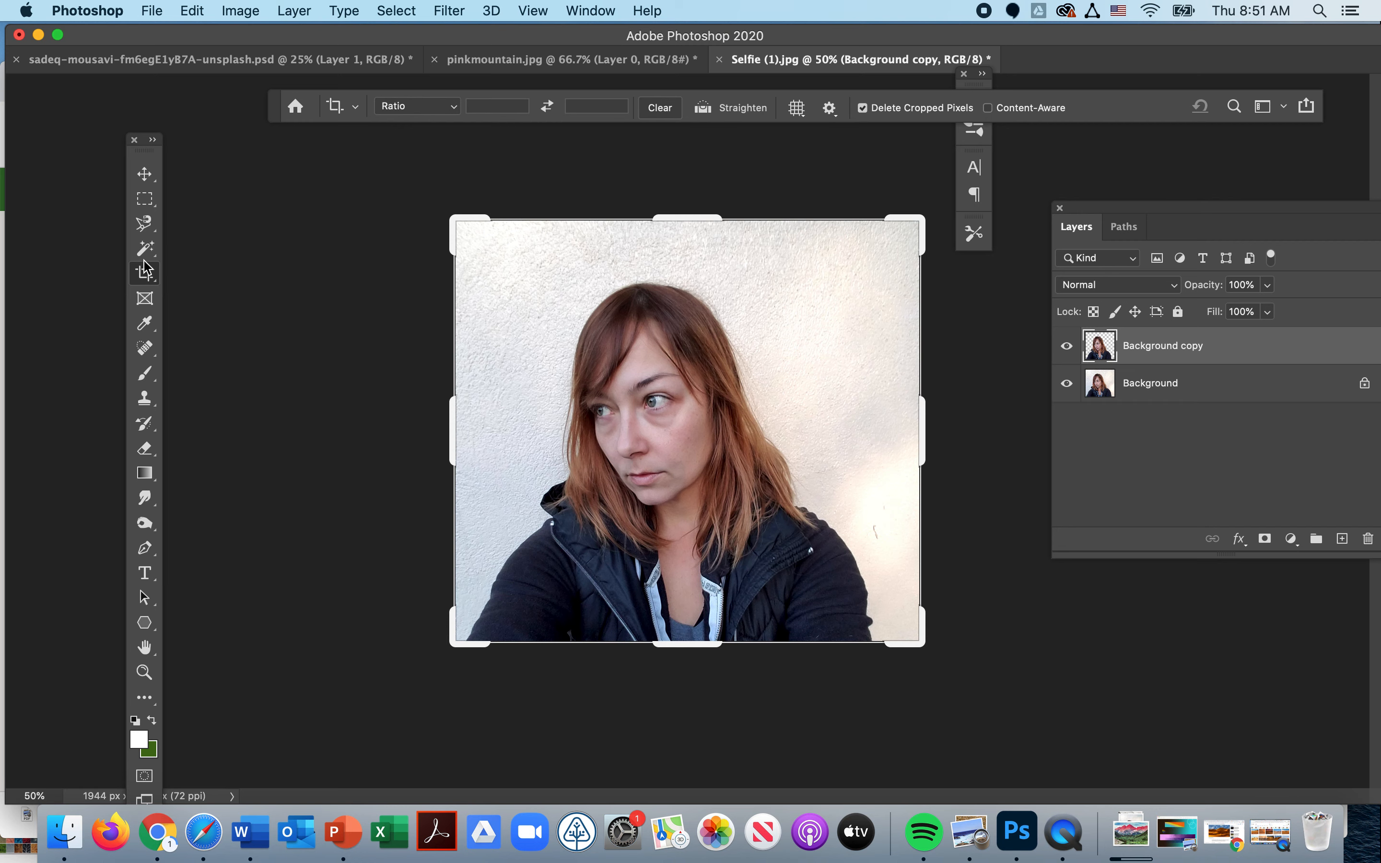
mouse_move(144, 273)
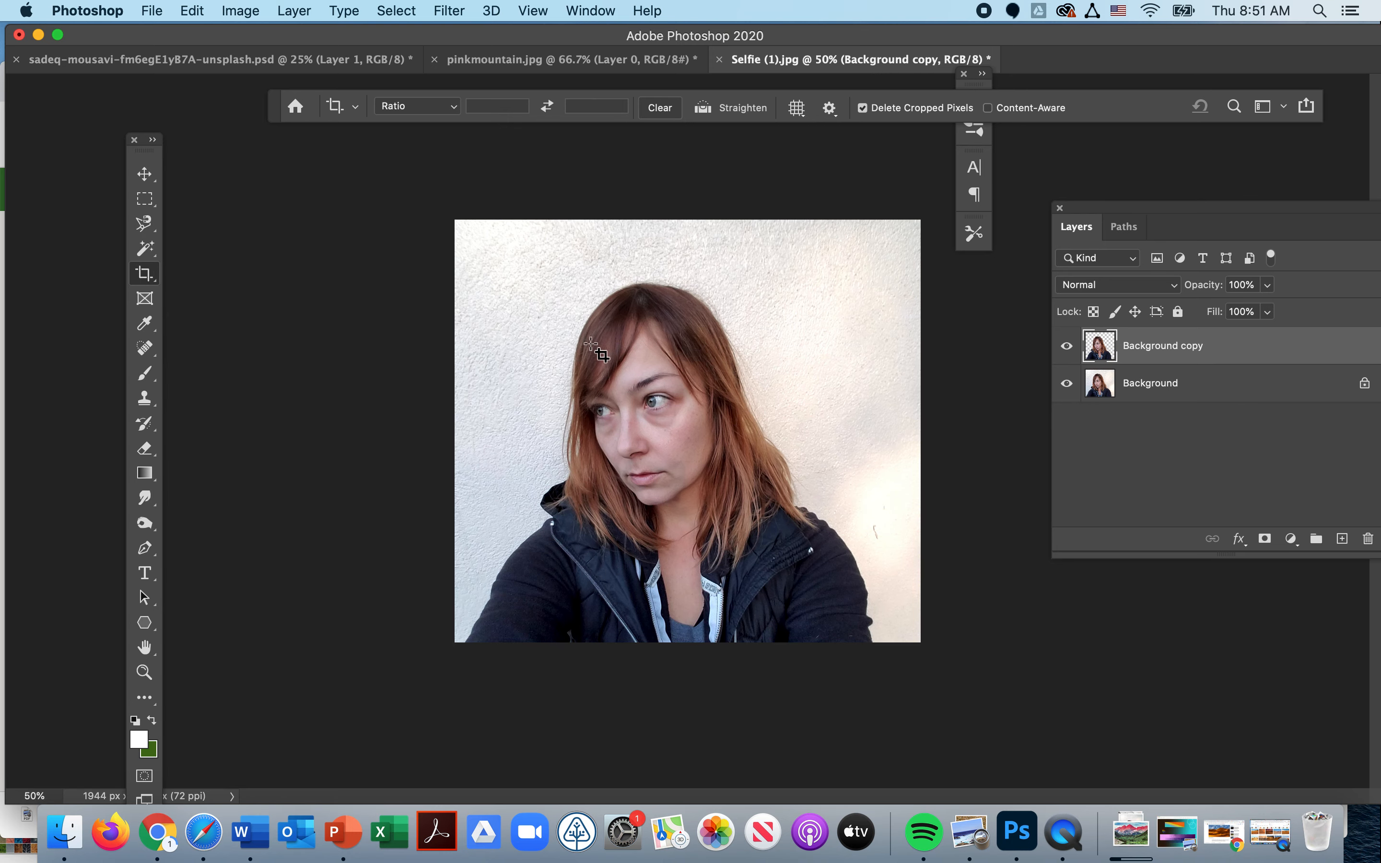
mouse_move(551, 425)
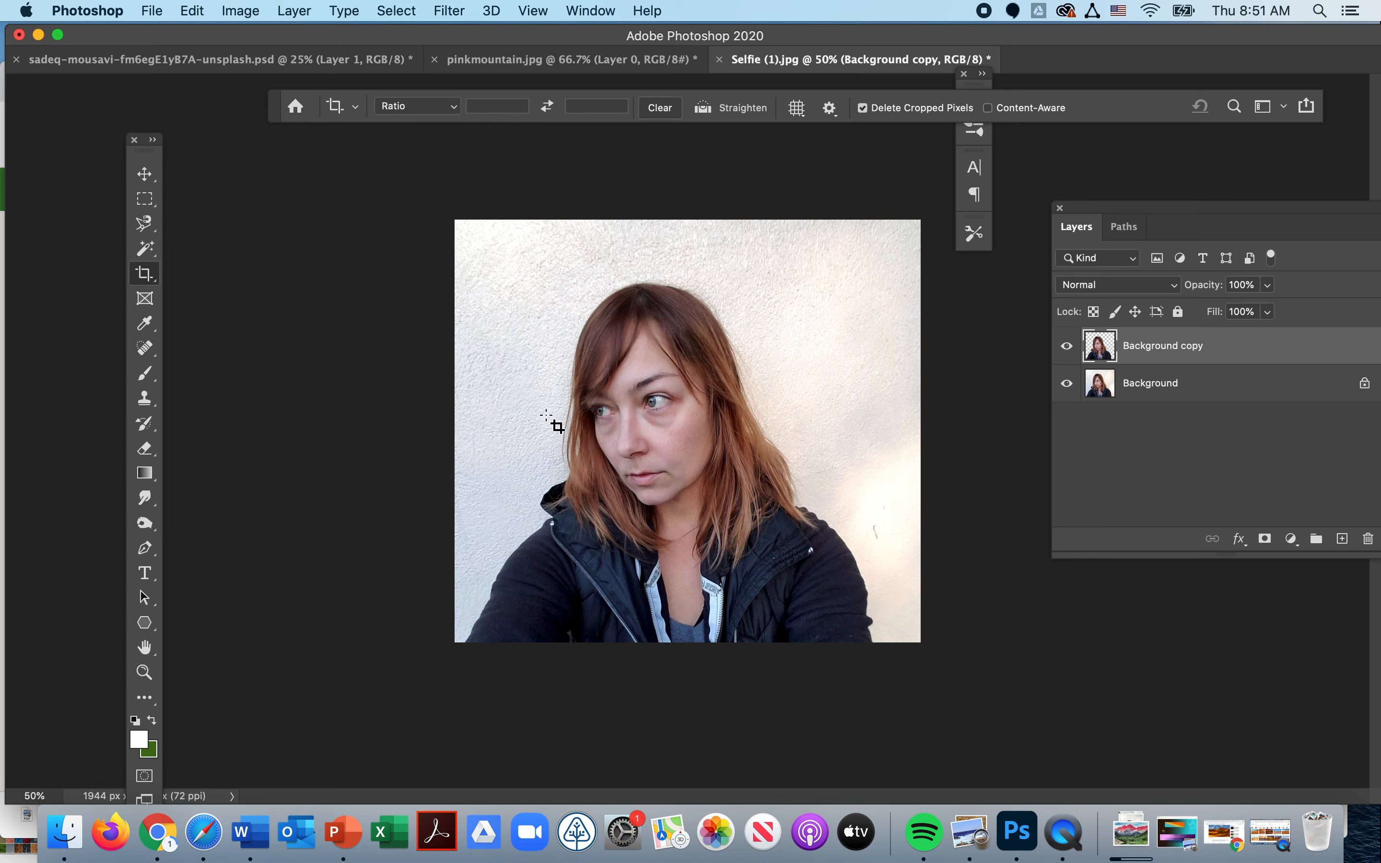
left_click(144, 248)
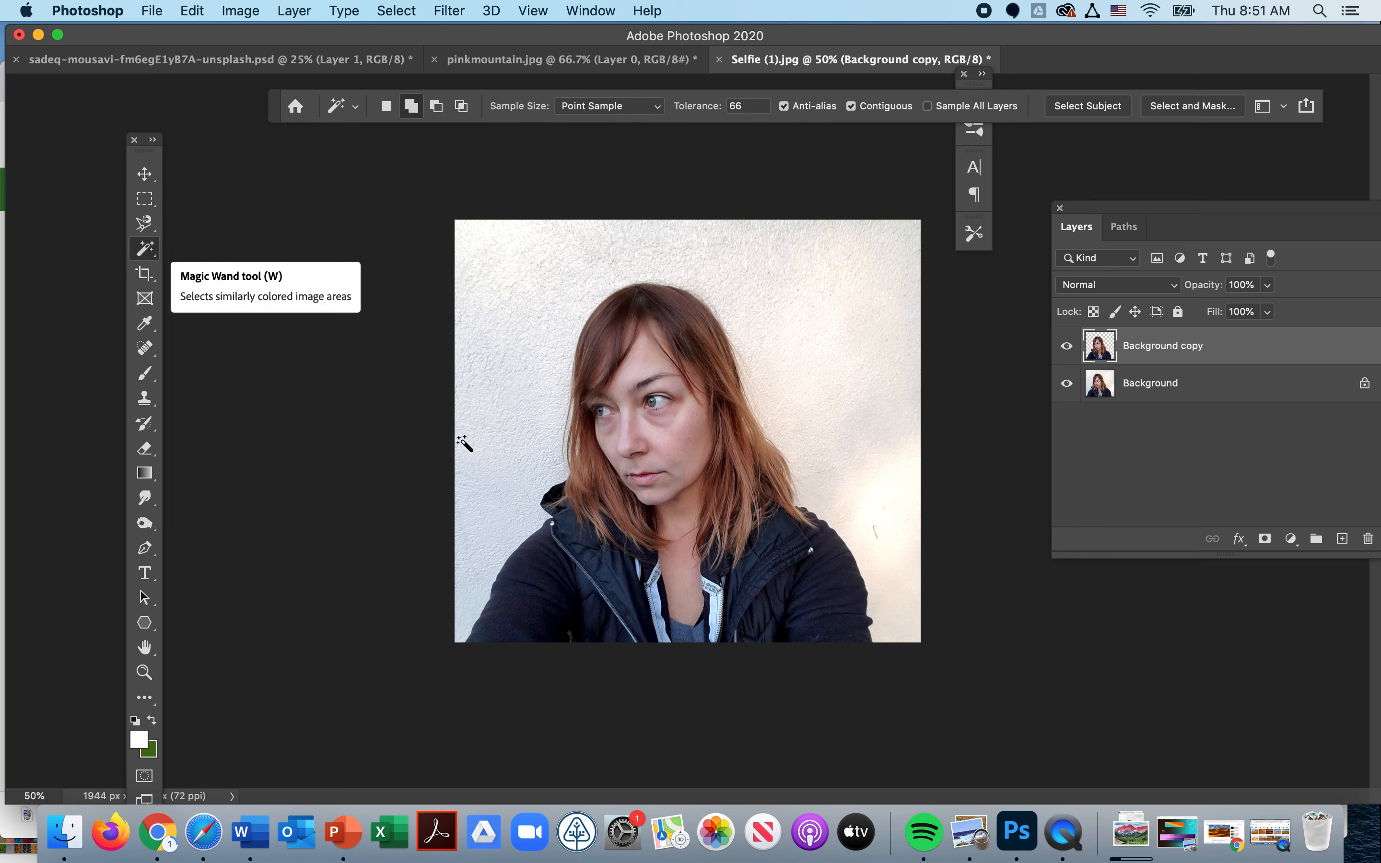
mouse_move(876, 493)
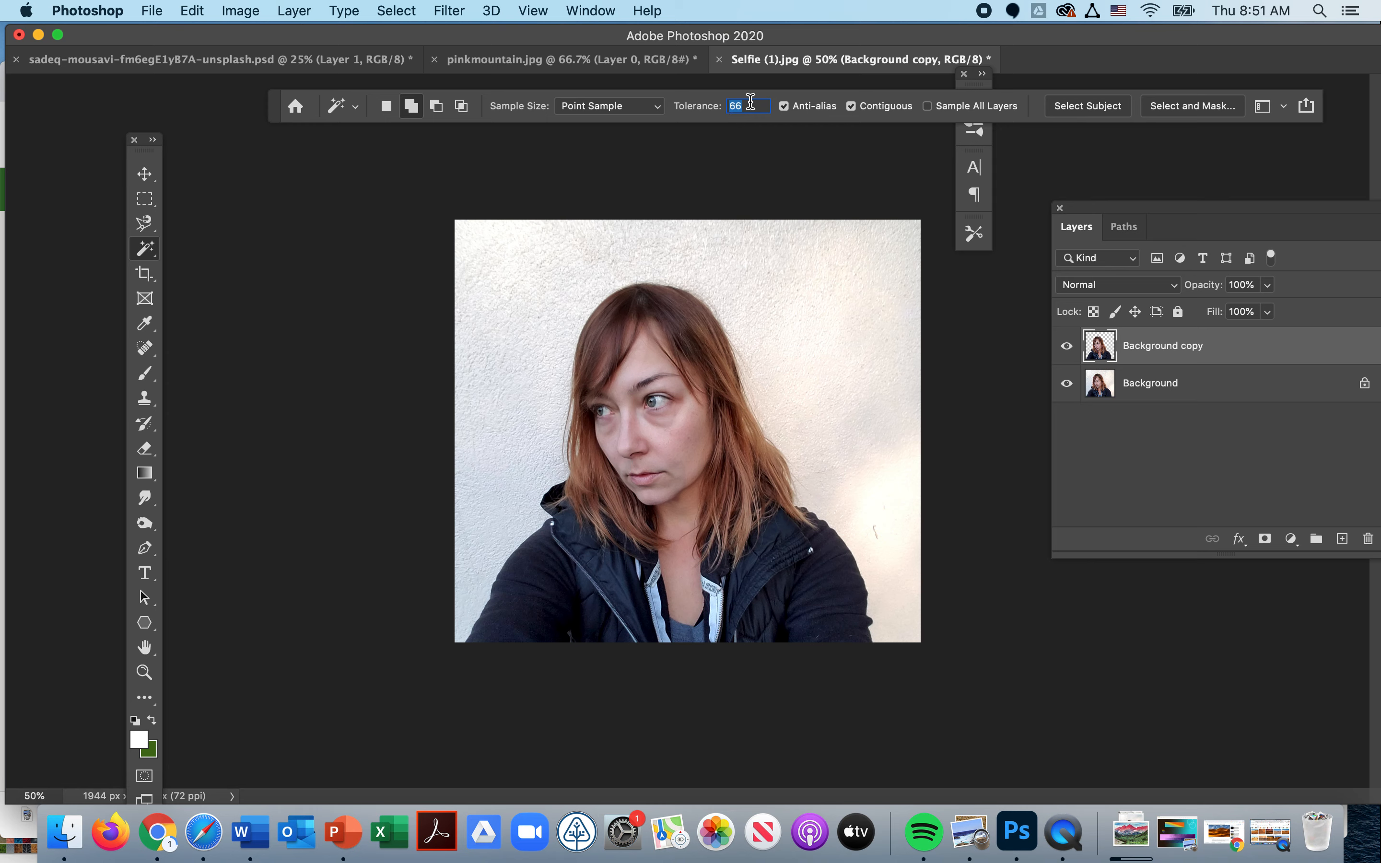
type("35")
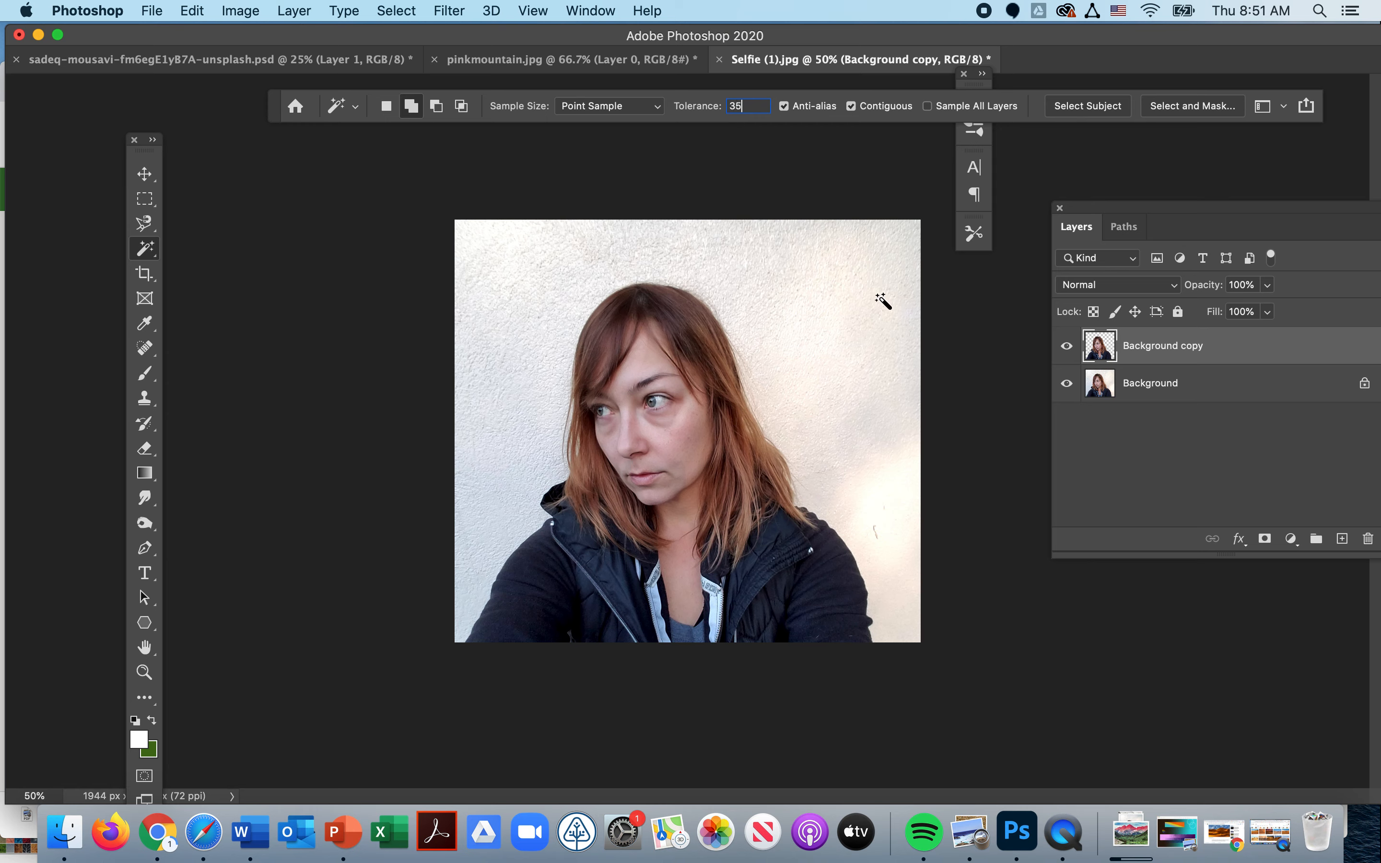
left_click(880, 301)
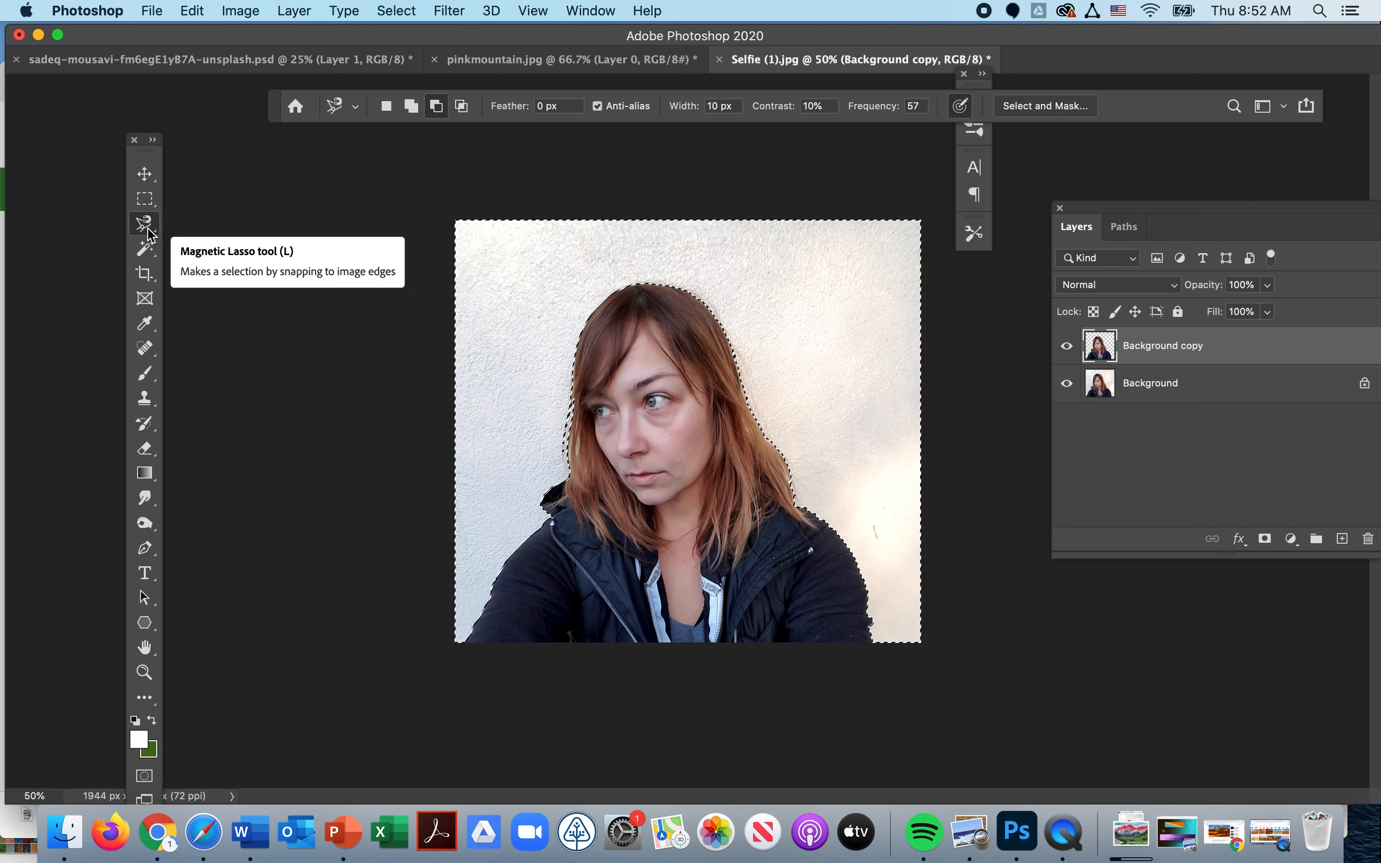
left_click(144, 672)
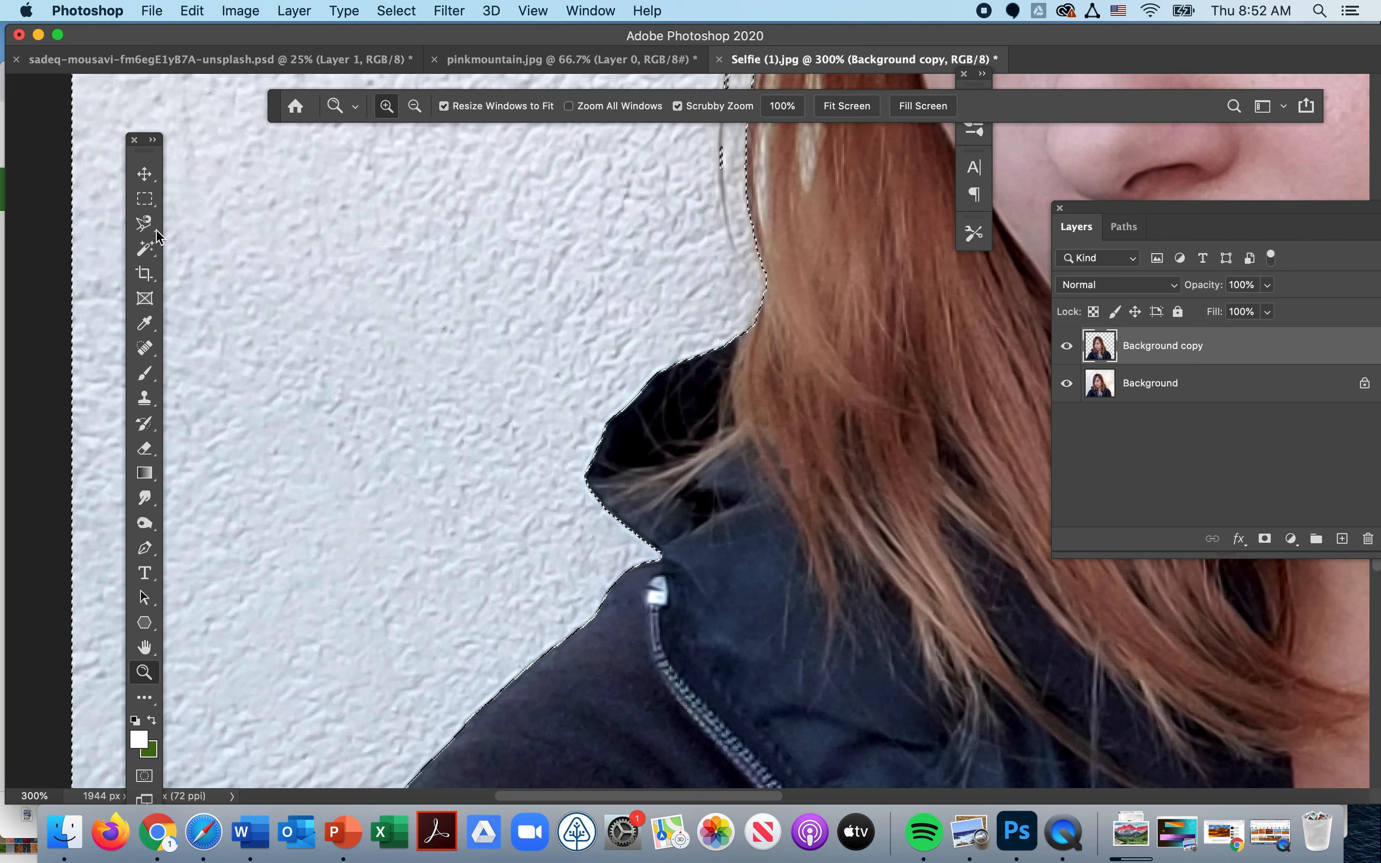
left_click(143, 222)
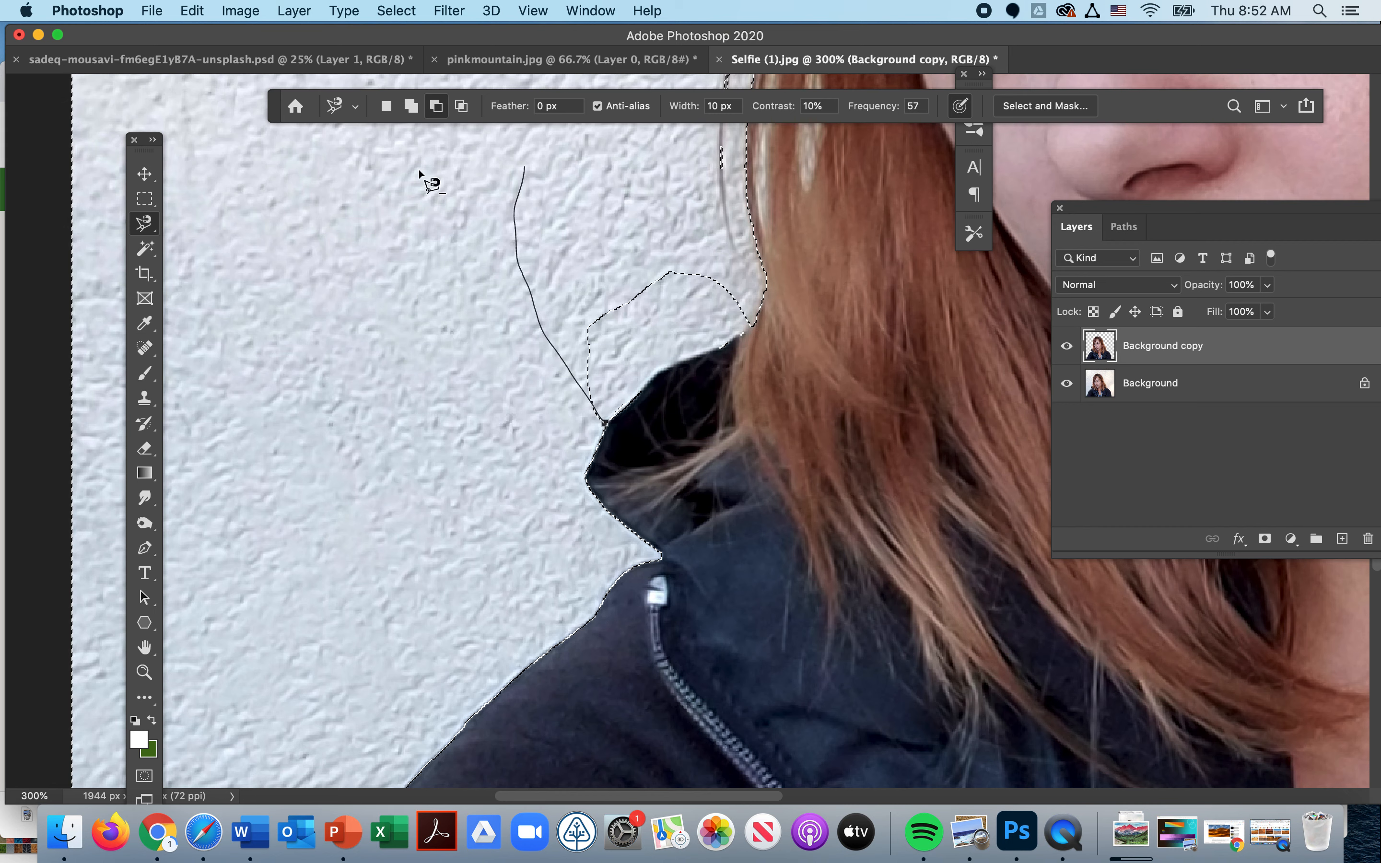
left_click(264, 165)
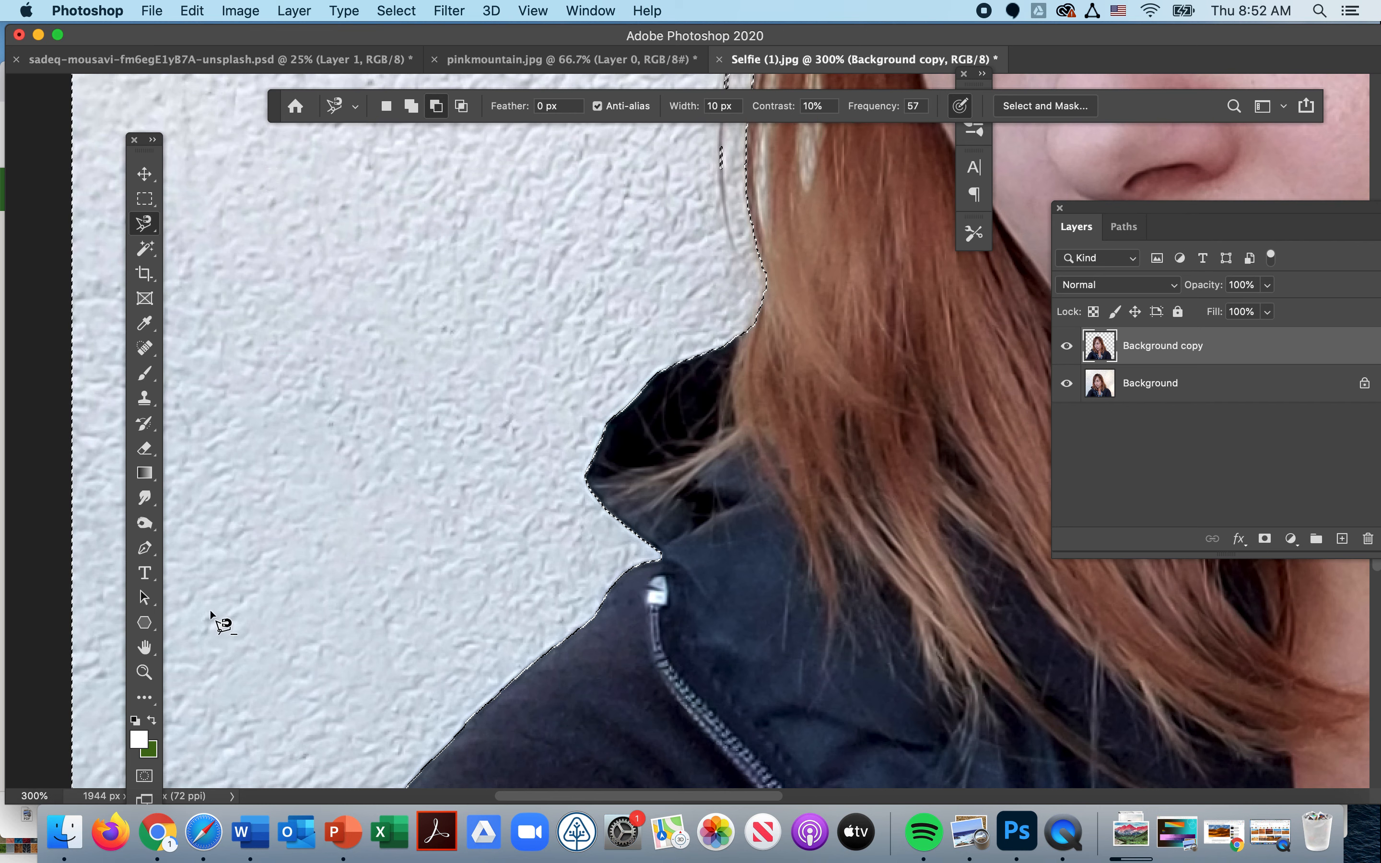
left_click(144, 672)
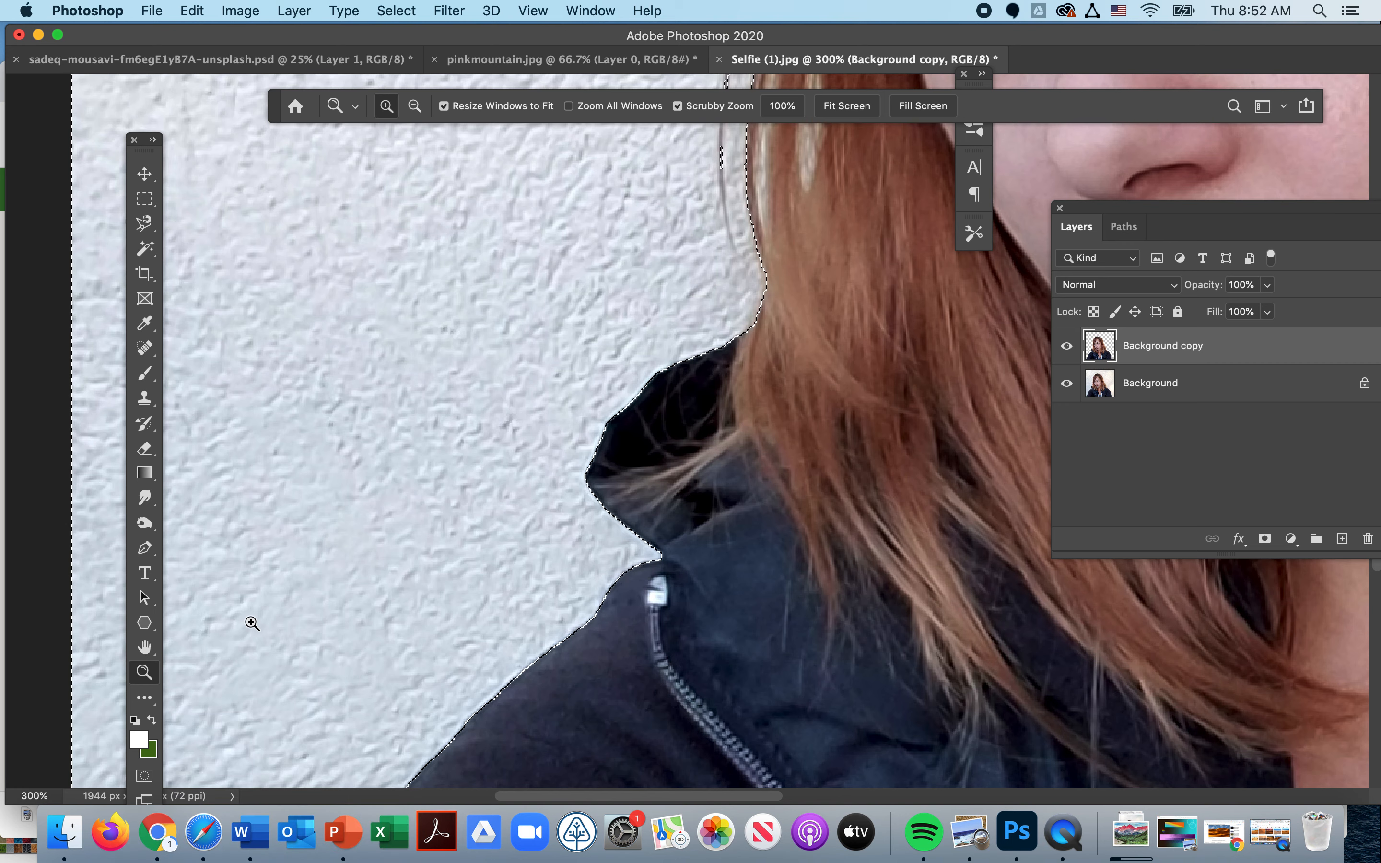
- Fit the whole selfie on screen and deselect the wall selection
right_click(252, 625)
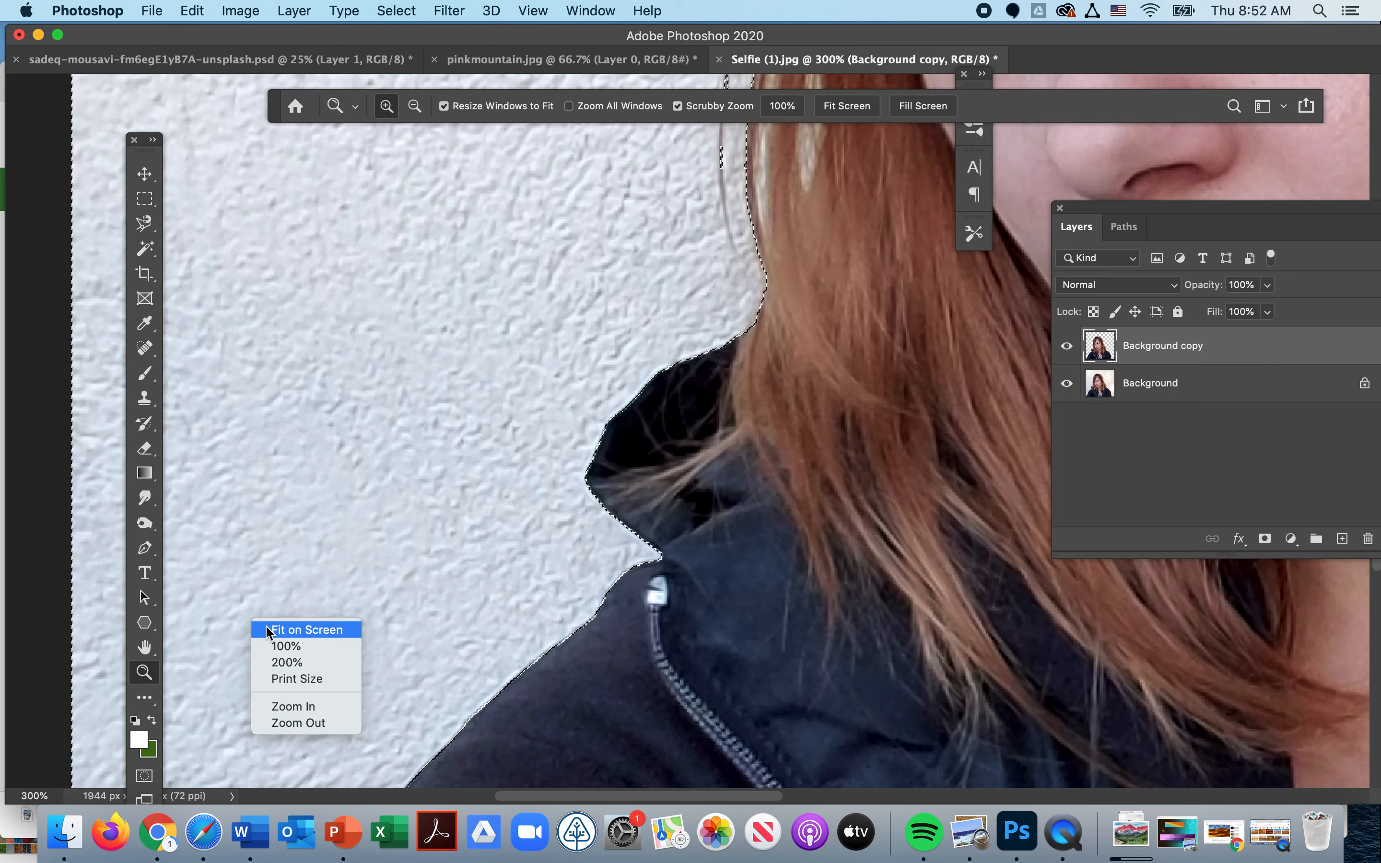
left_click(306, 629)
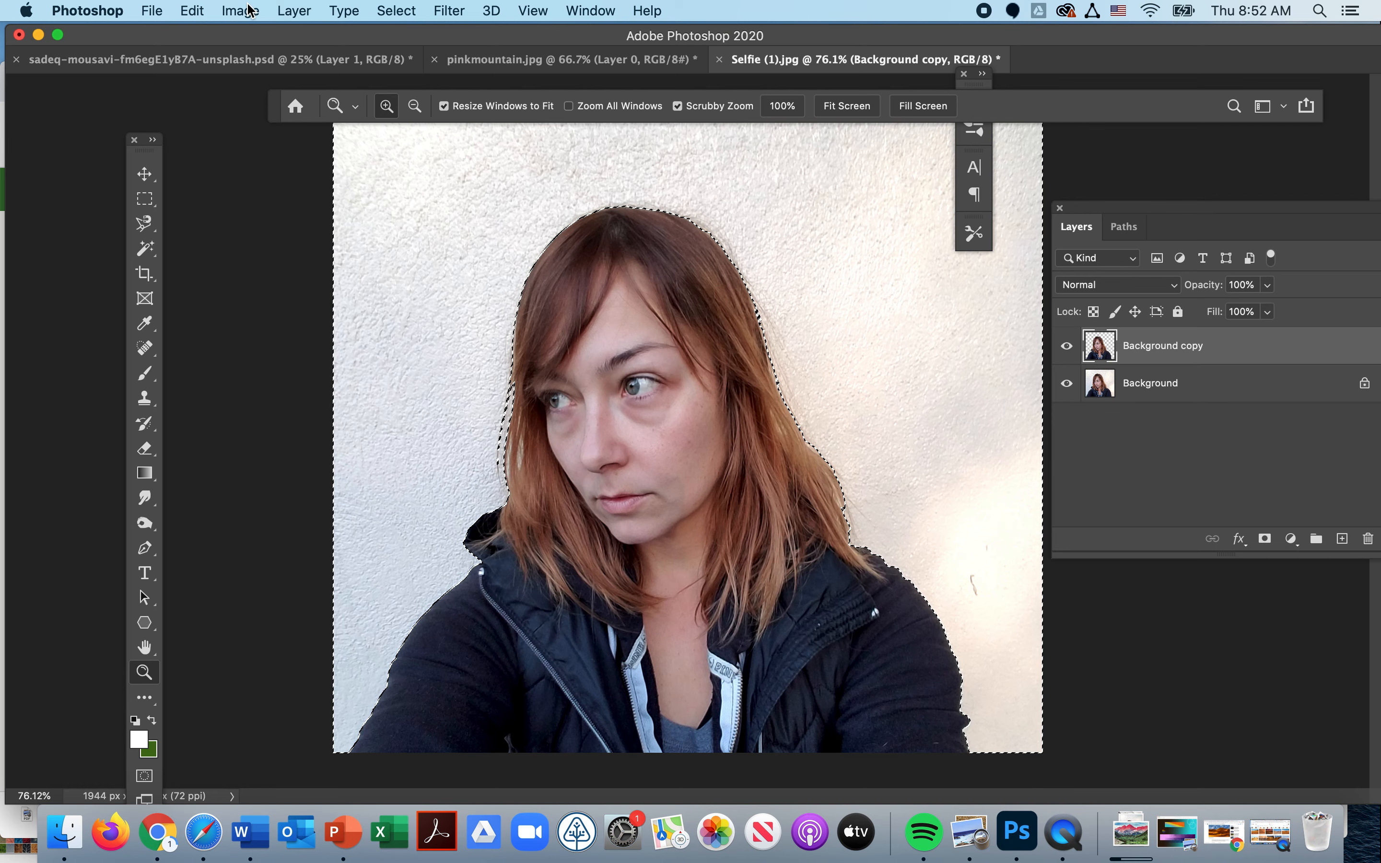
left_click(192, 11)
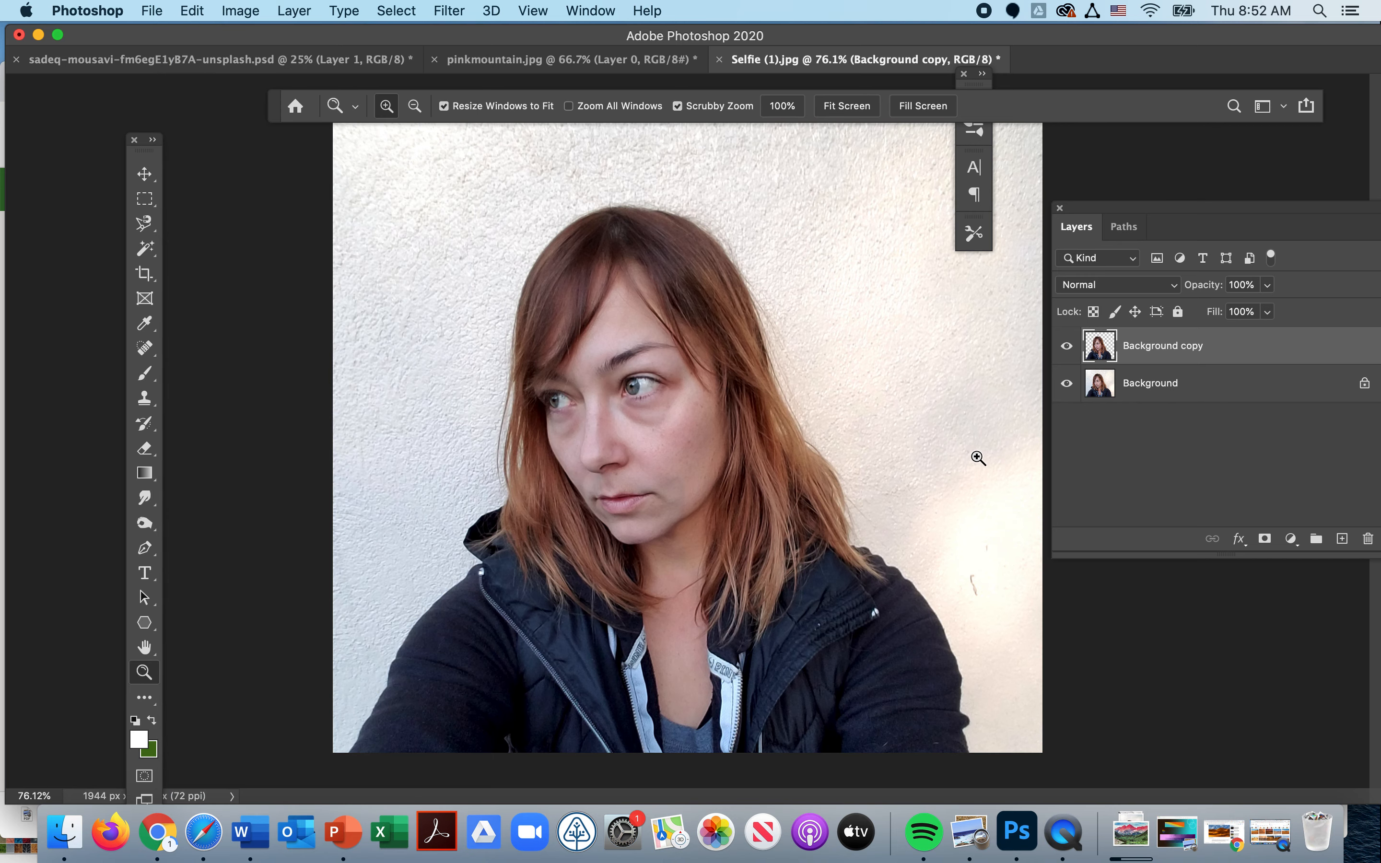
- Hide the Background layer and toggle Background copy's visibility off and back on
left_click(1067, 383)
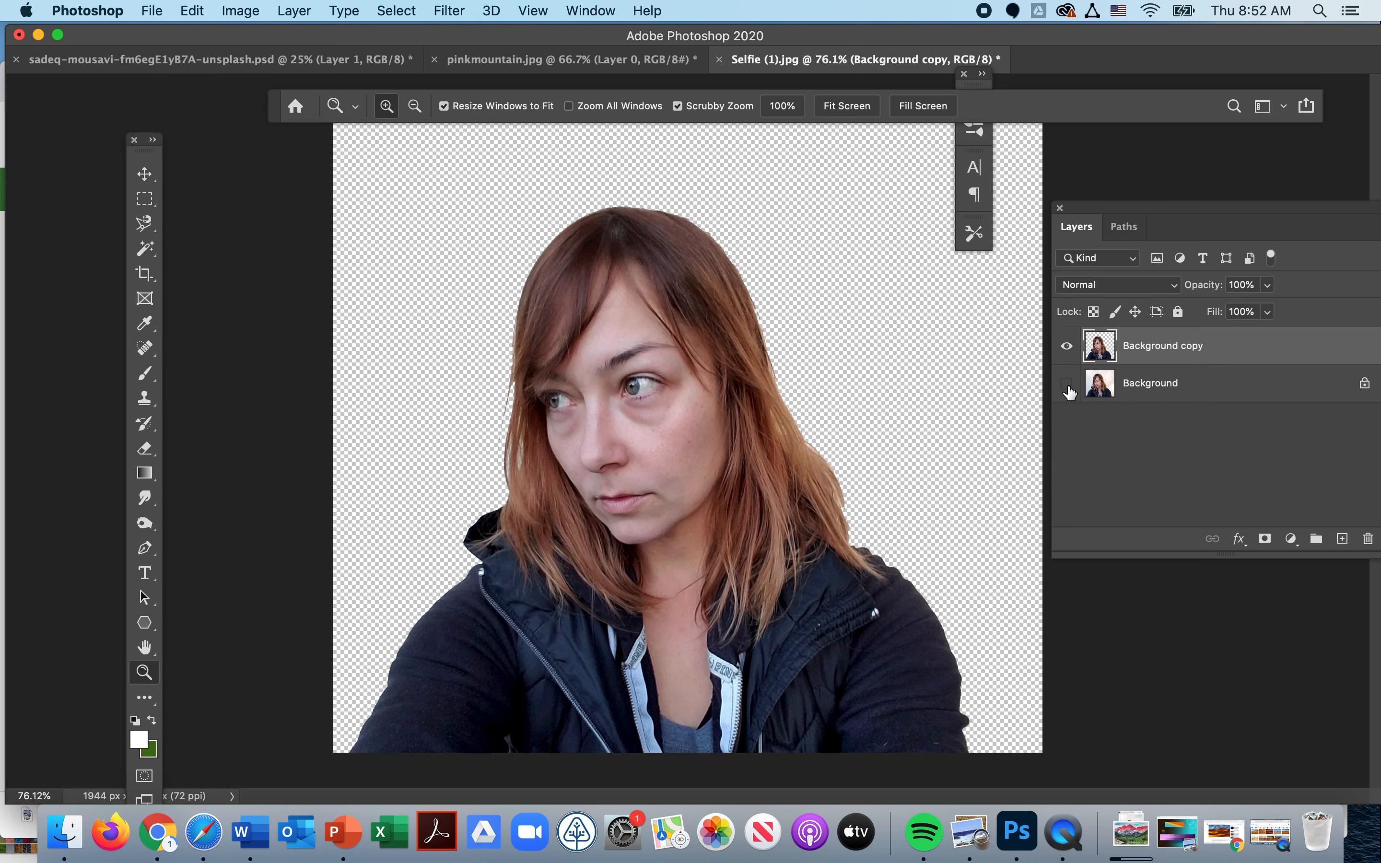
left_click(1066, 384)
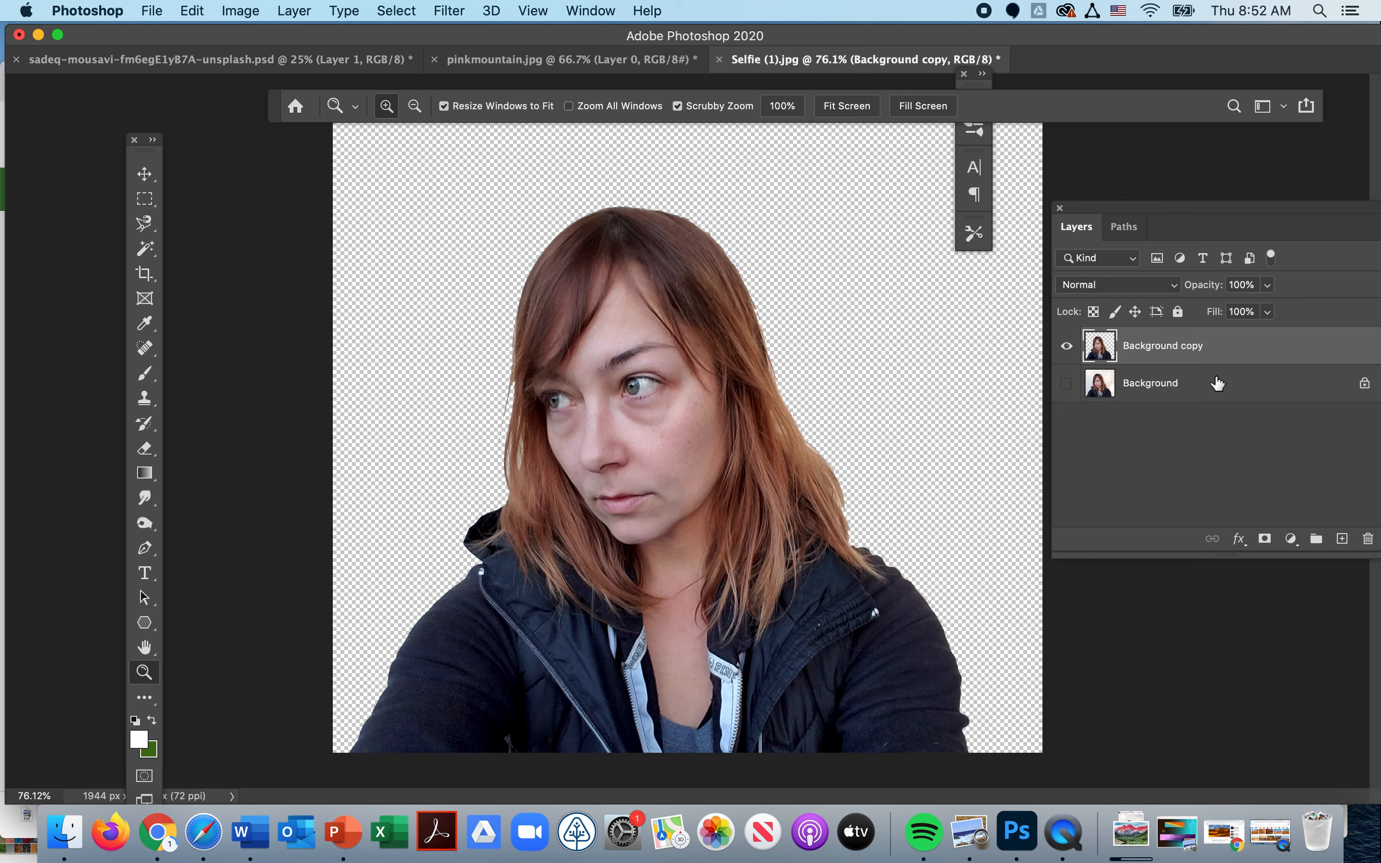
left_click(1066, 345)
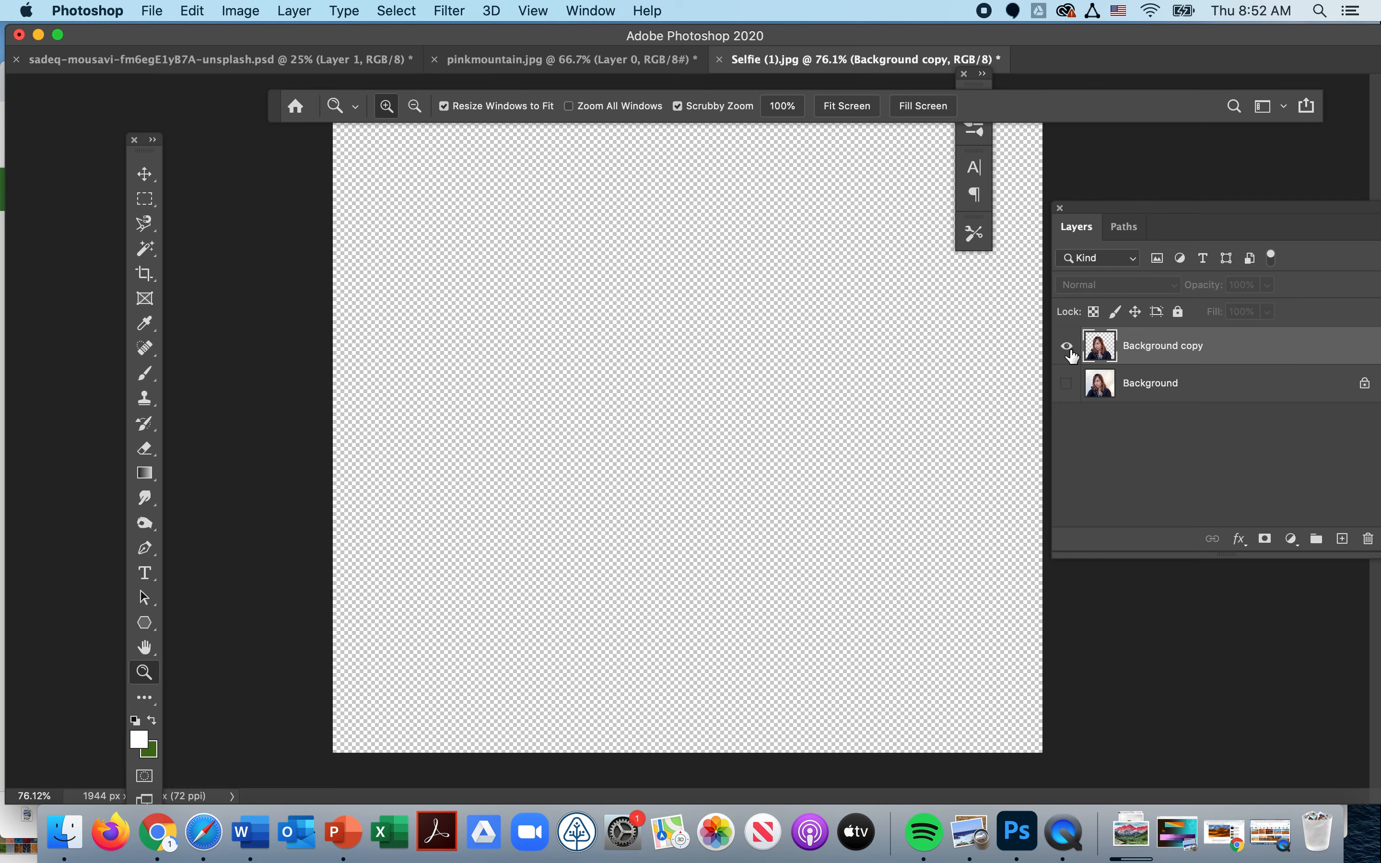
left_click(1066, 345)
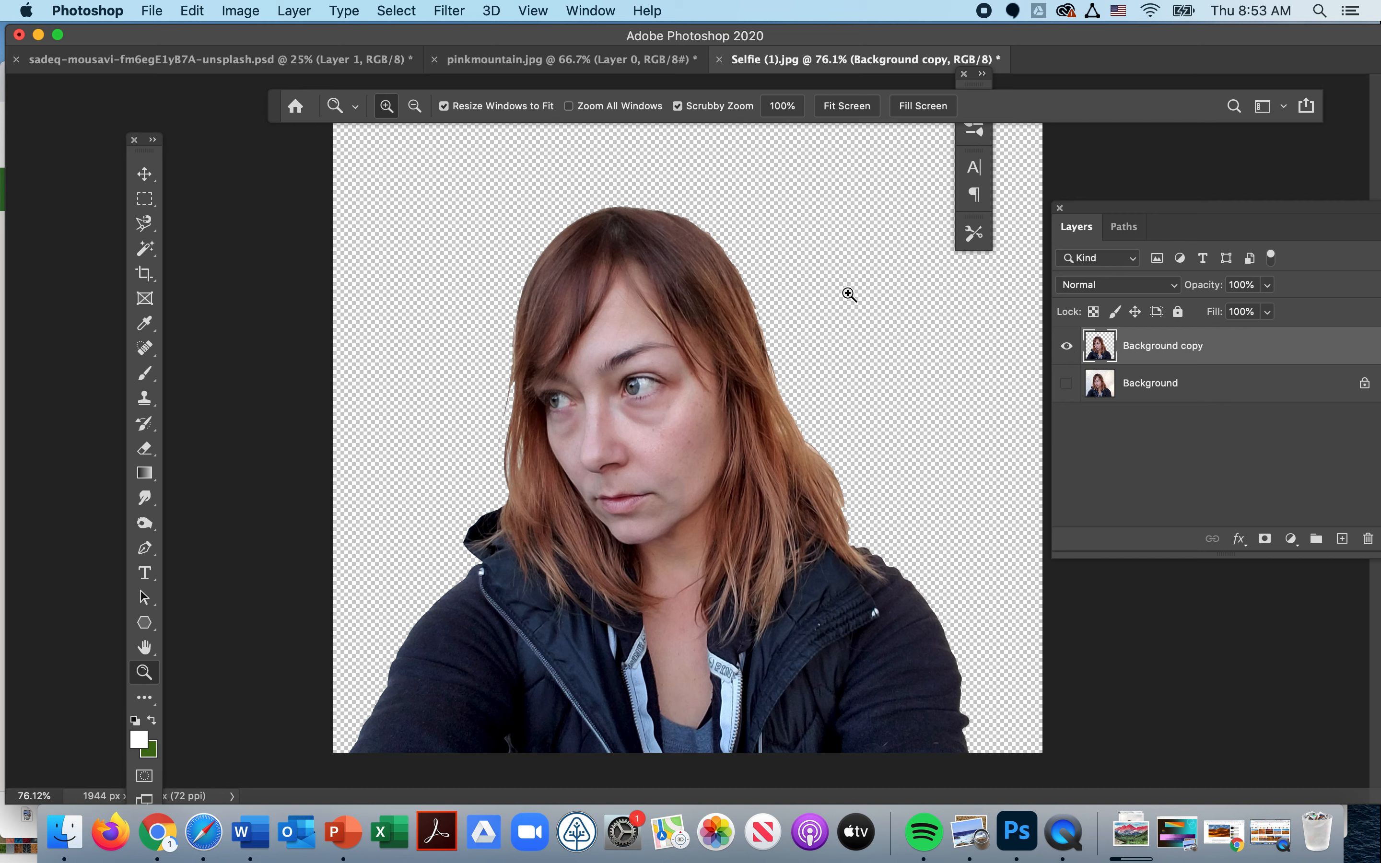
mouse_move(844, 6)
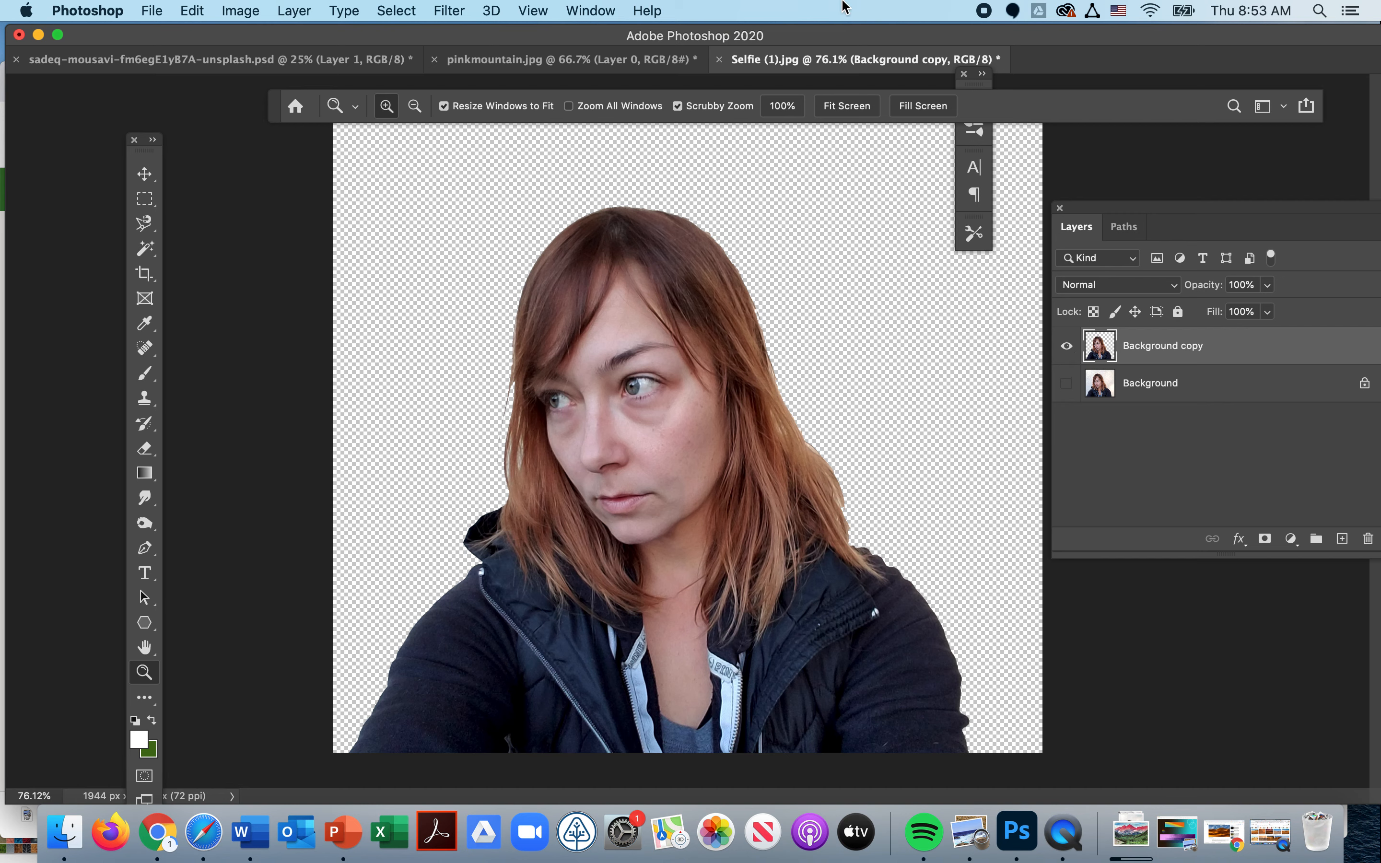